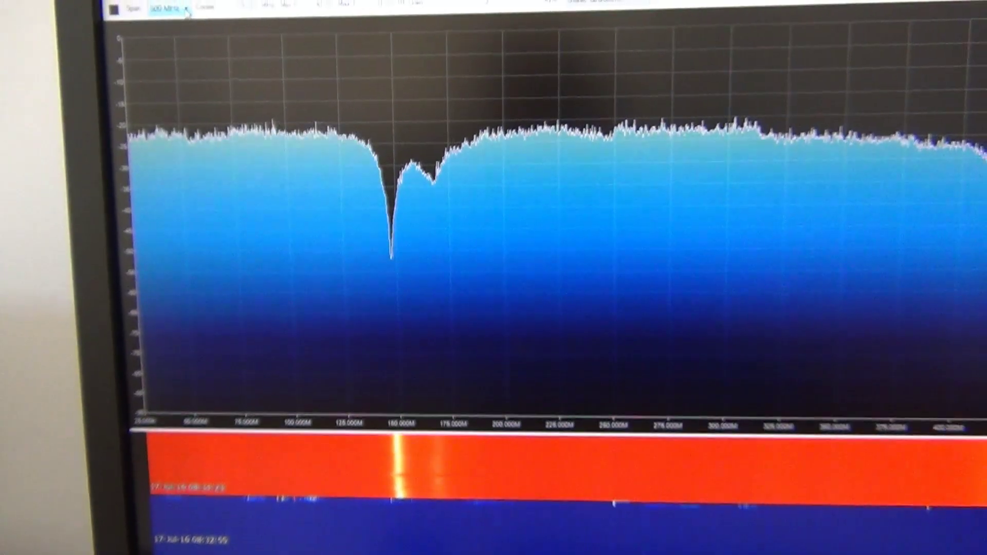
Show the Span dropdown's span choices, including 50 MHz, over the wide sweep
click(184, 40)
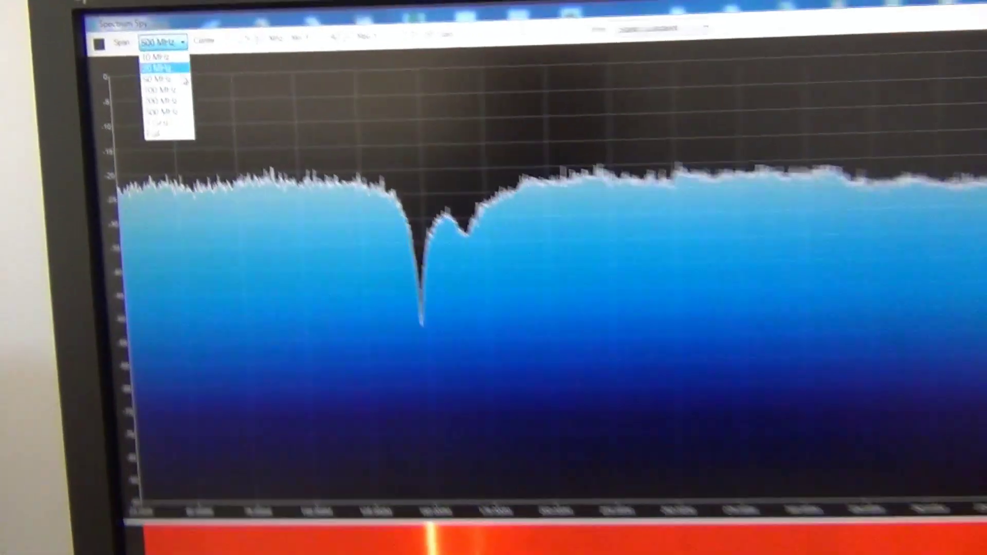